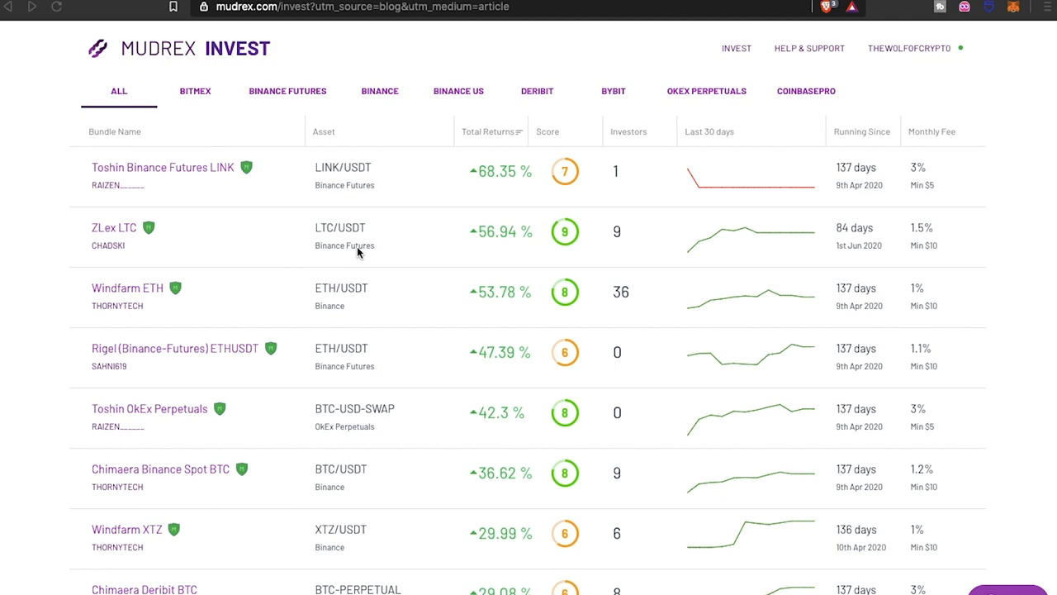
pyautogui.moveTo(294, 233)
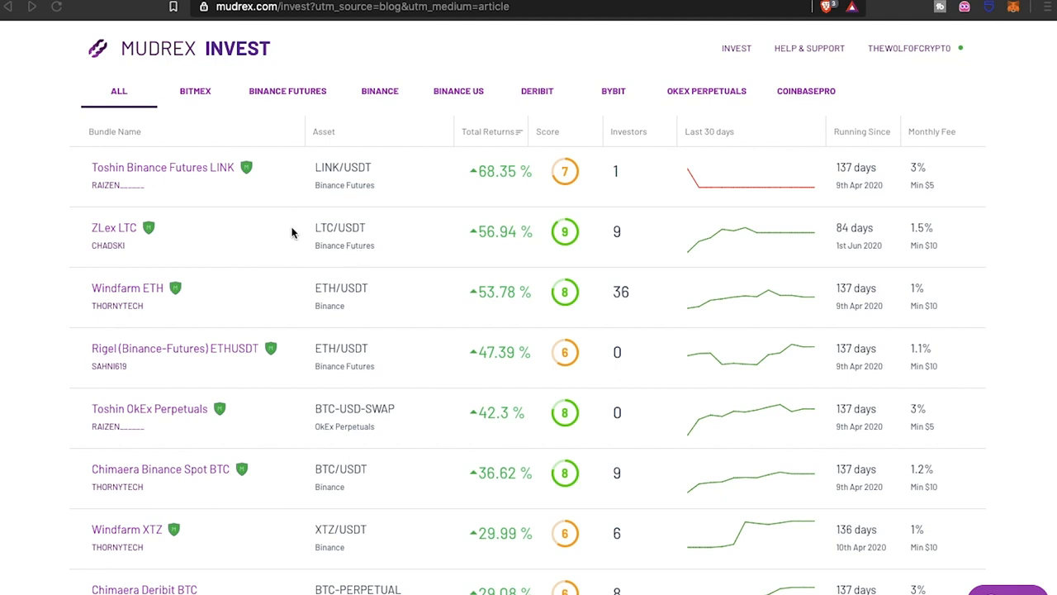
pyautogui.moveTo(215, 251)
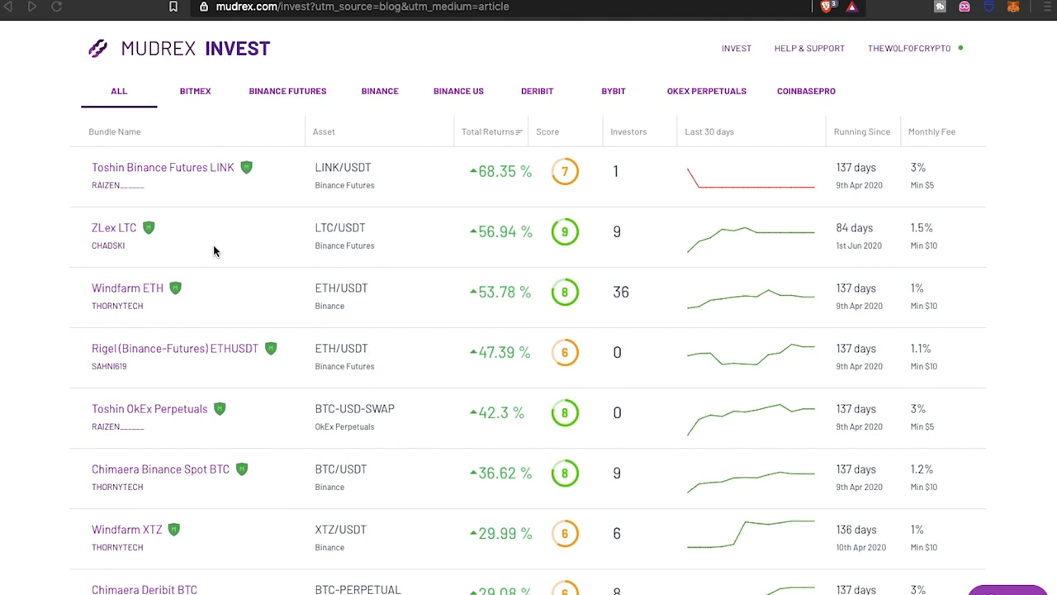
pyautogui.moveTo(195, 307)
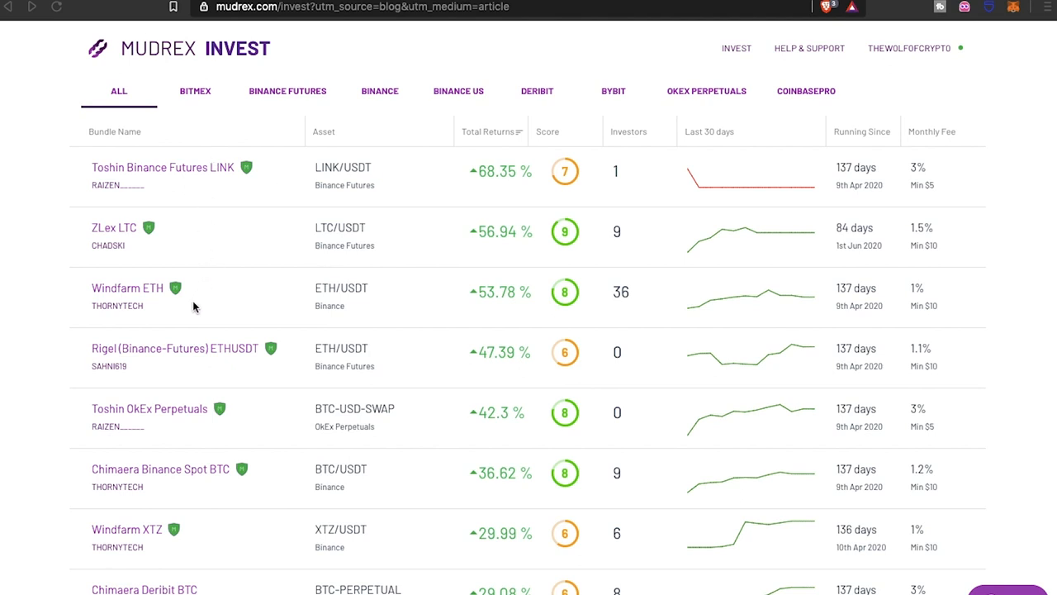
pyautogui.moveTo(263, 453)
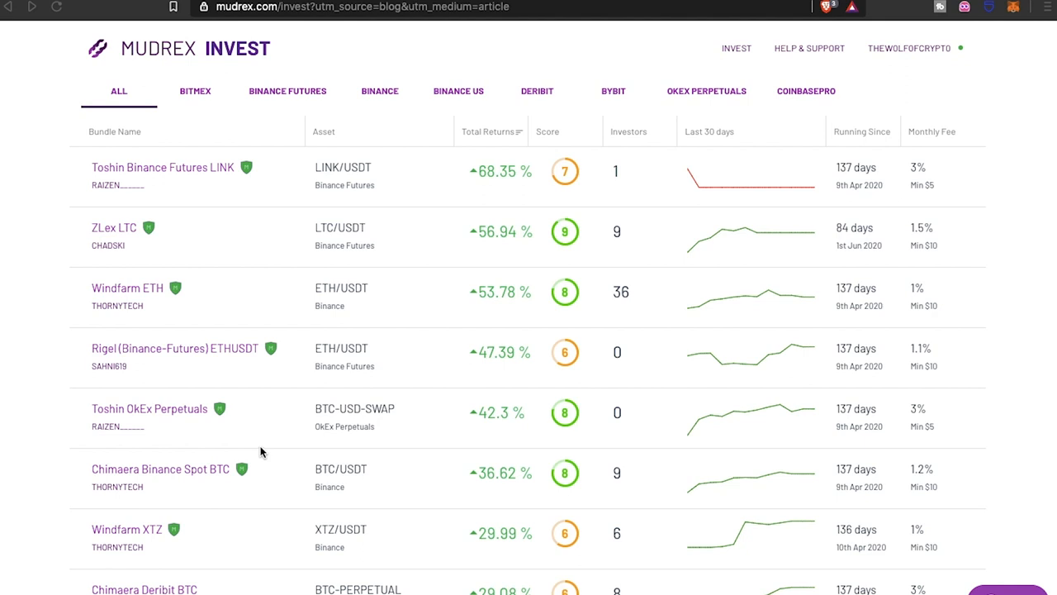
pyautogui.moveTo(283, 306)
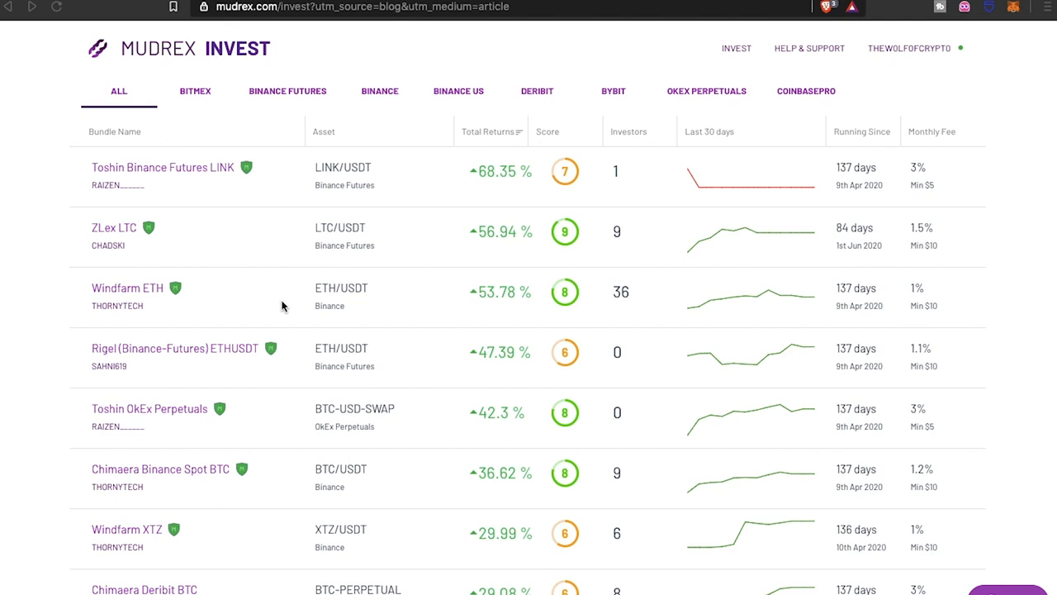
pyautogui.moveTo(339, 296)
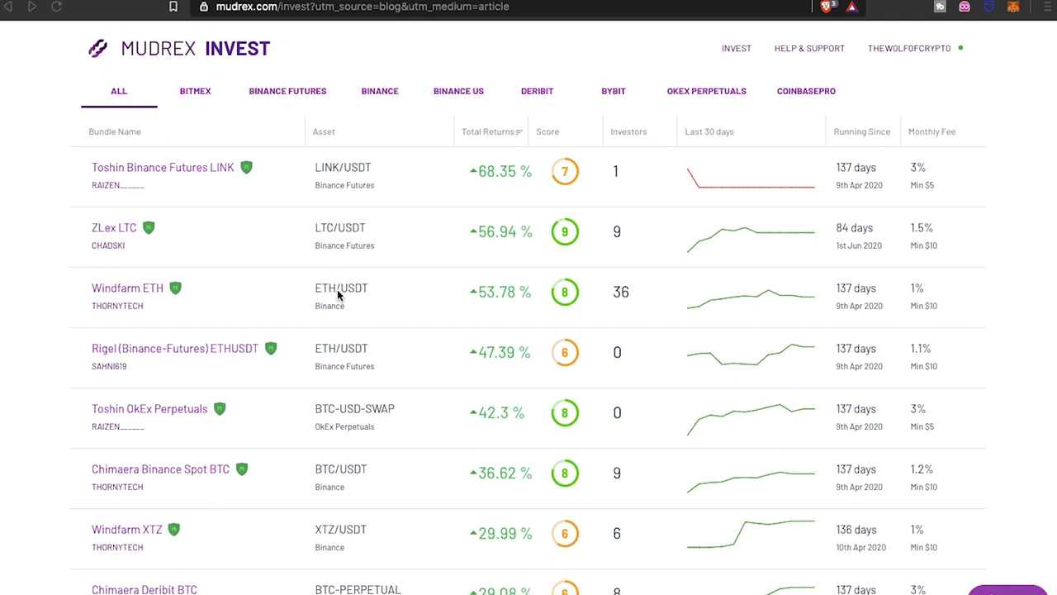
# Browse the All bundles list and open the ZLex LTC bundle's detail page.
pyautogui.scroll(-3)
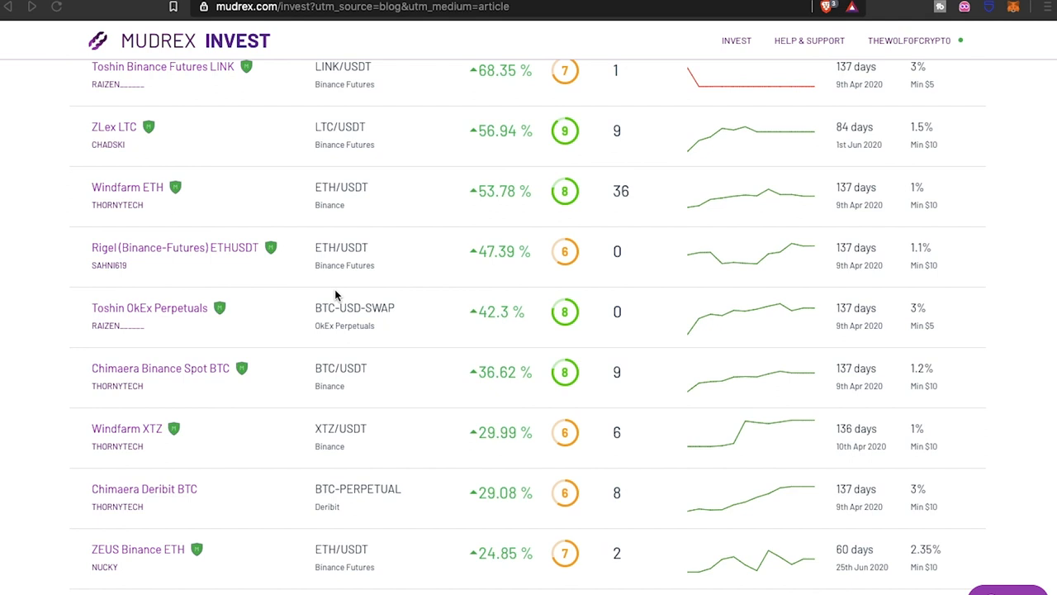
pyautogui.scroll(-3)
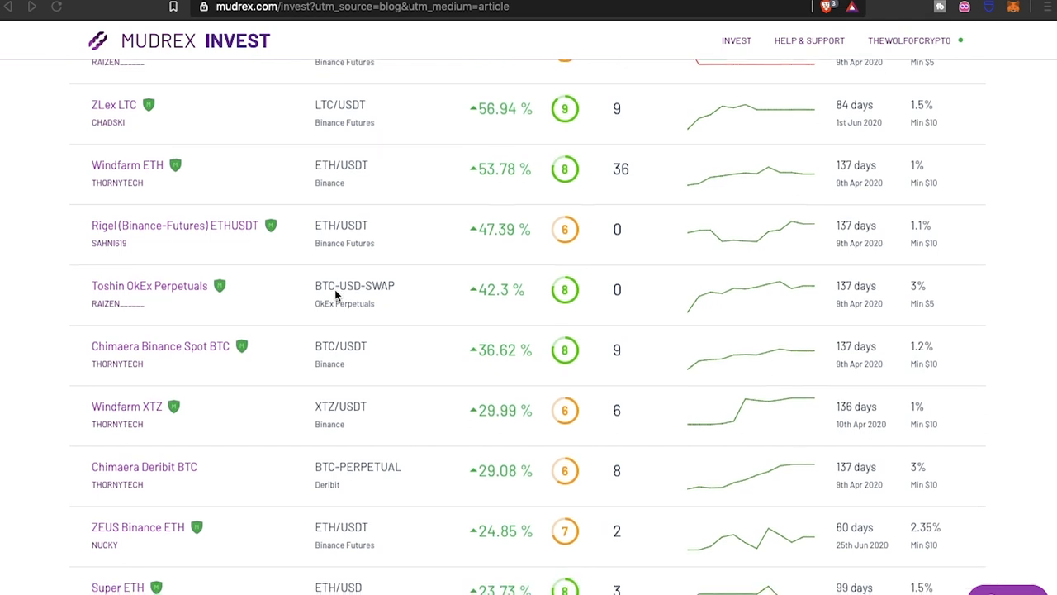
pyautogui.scroll(-3)
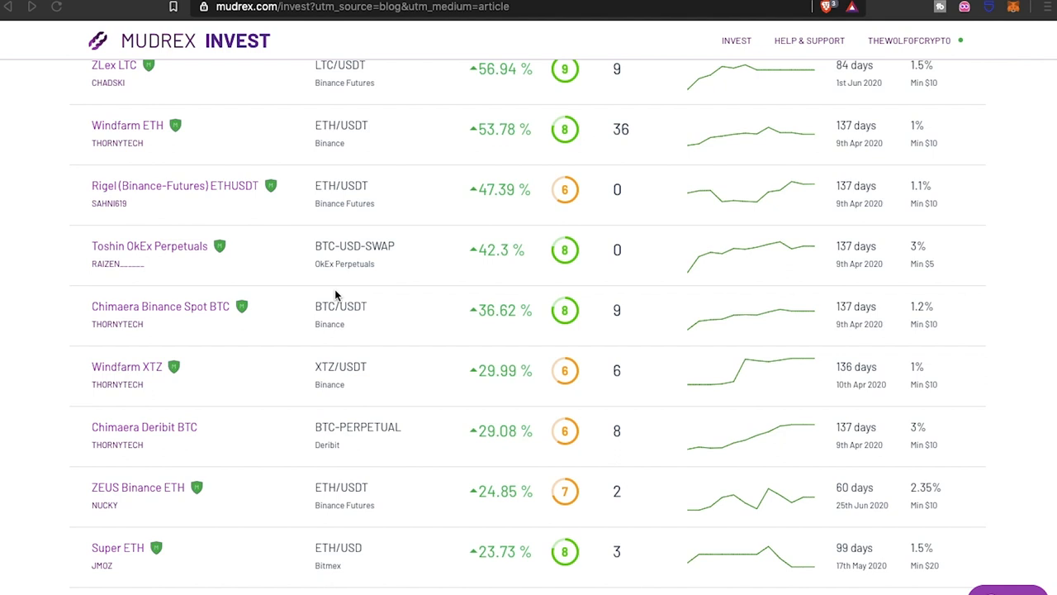
pyautogui.moveTo(367, 317)
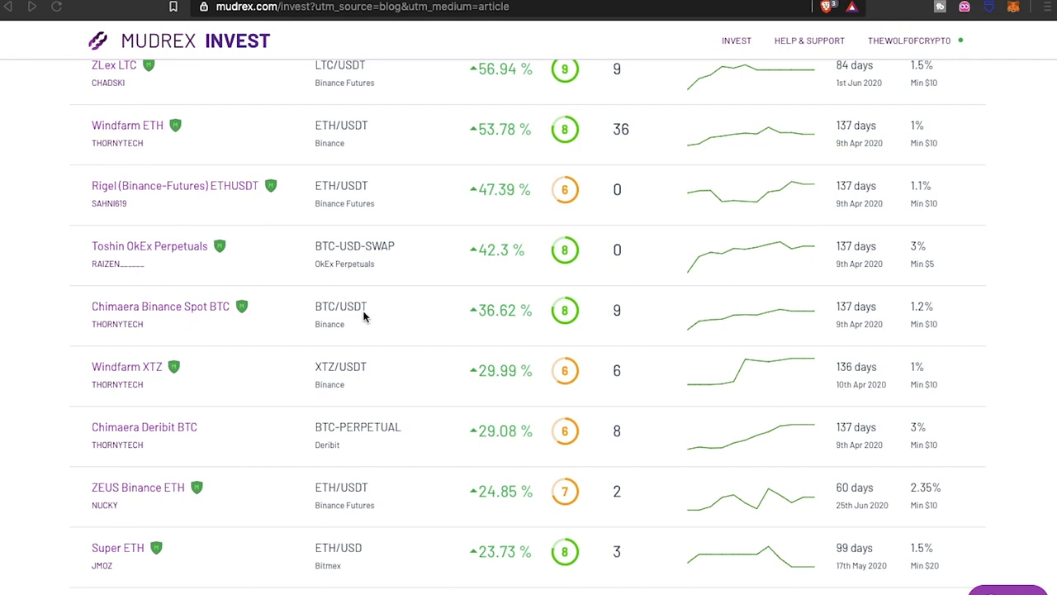
pyautogui.moveTo(362, 306)
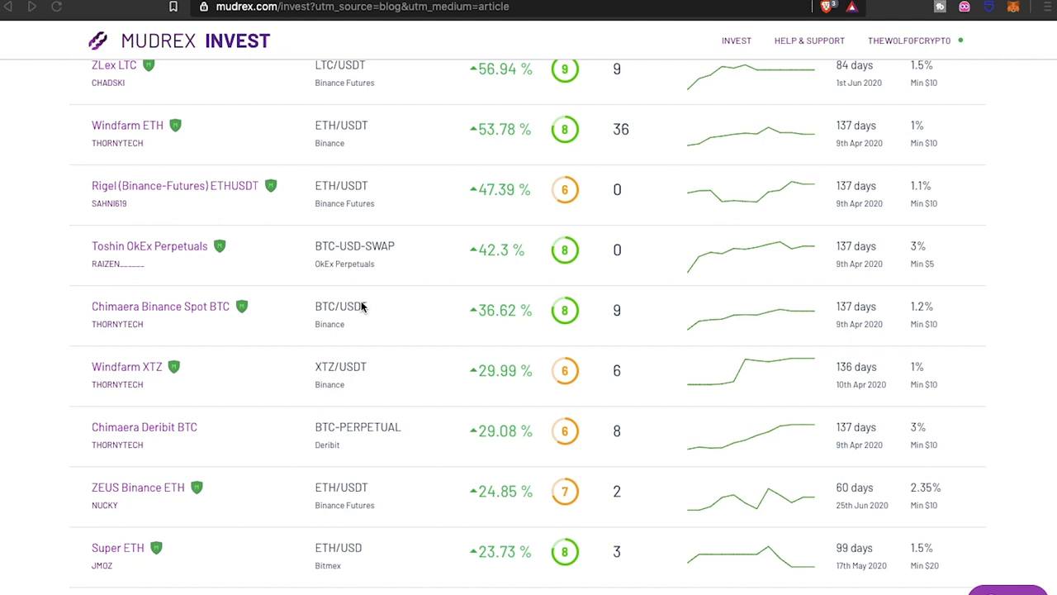
pyautogui.scroll(3)
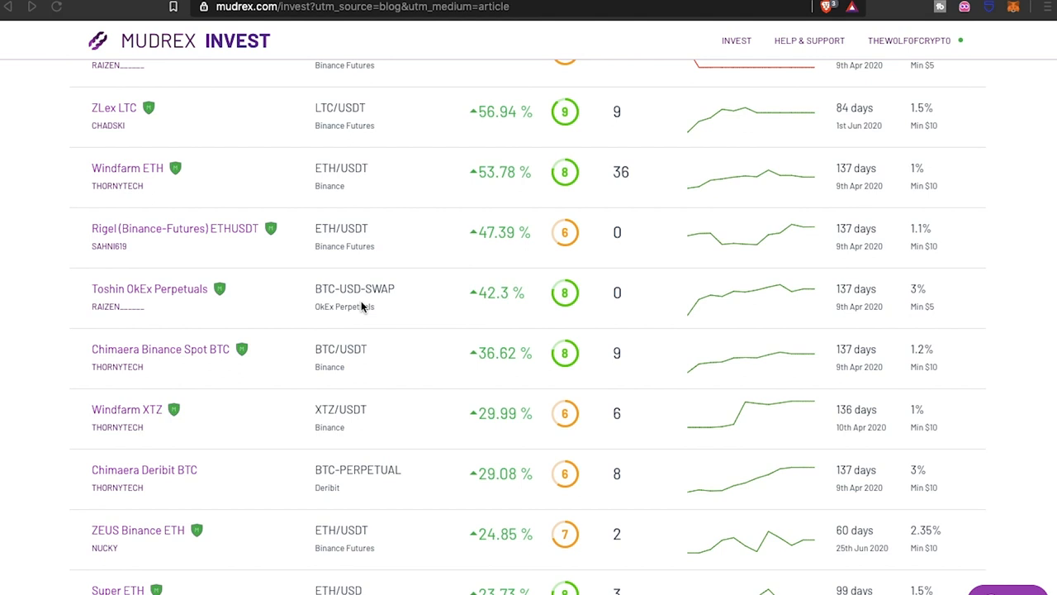
pyautogui.scroll(3)
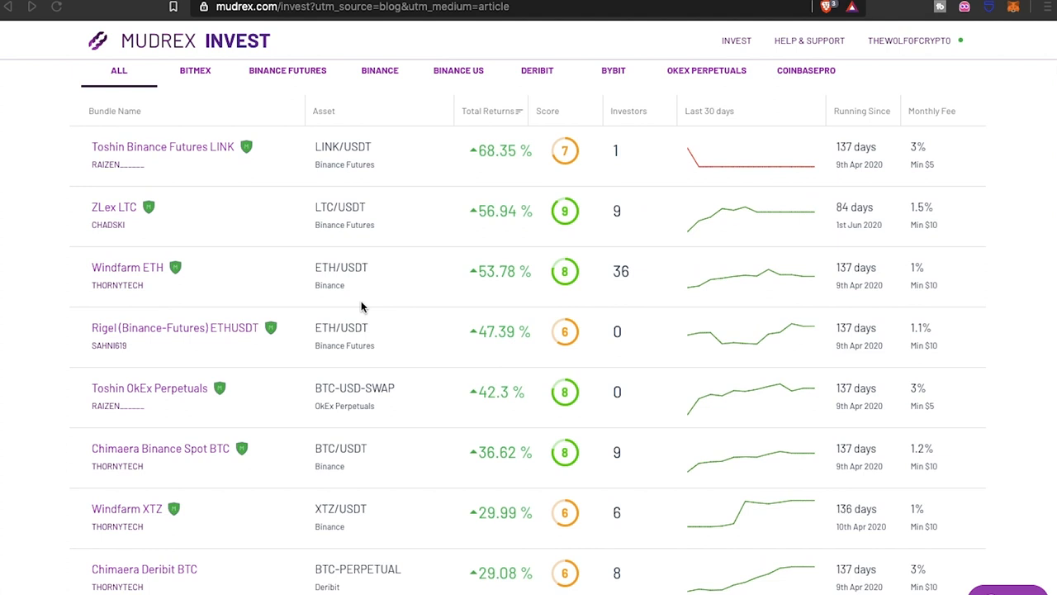
pyautogui.scroll(-3)
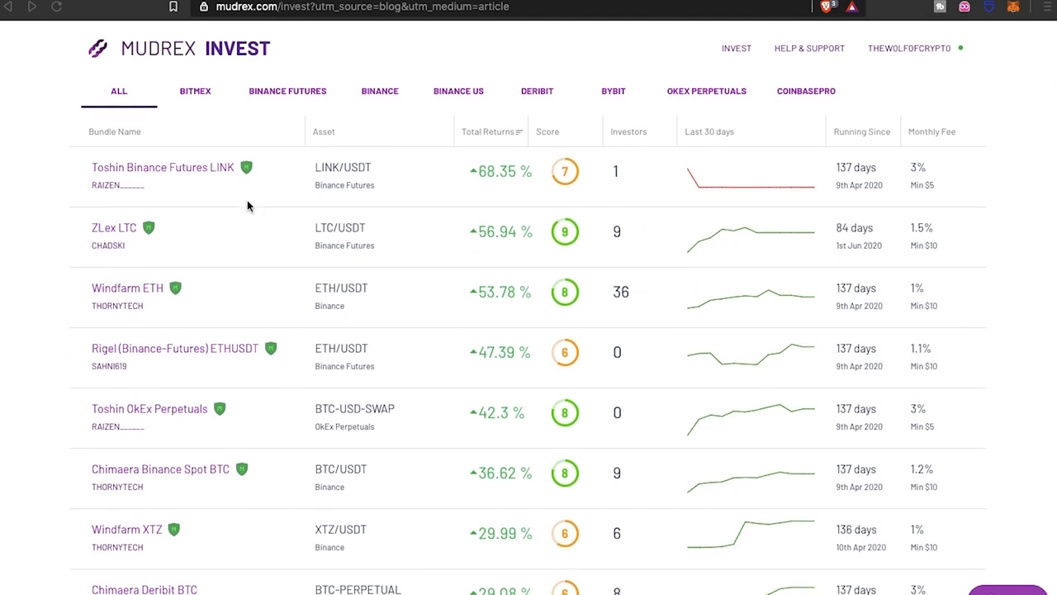
pyautogui.moveTo(251, 288)
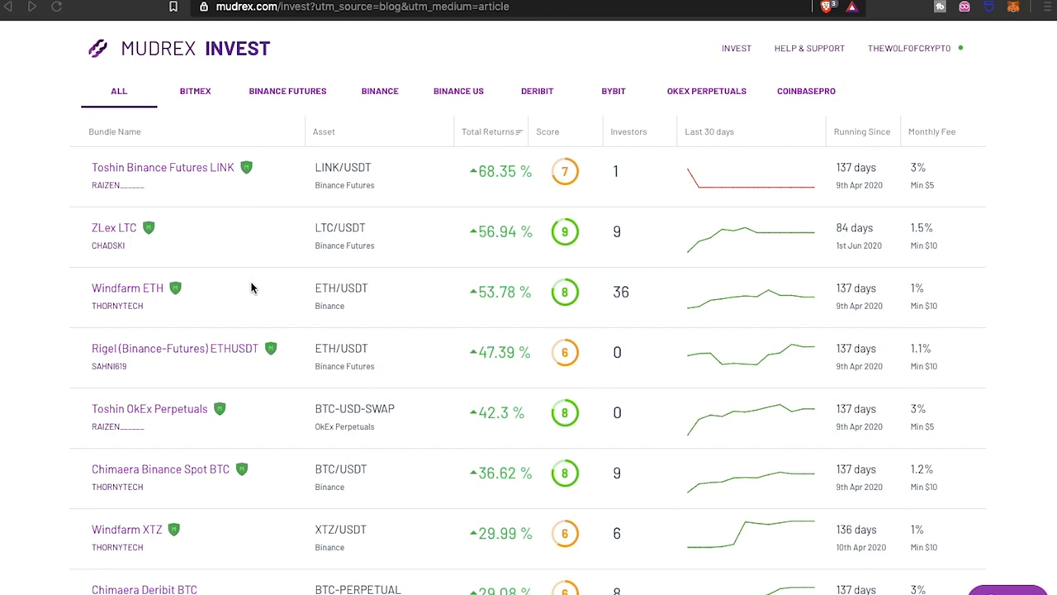
pyautogui.scroll(-3)
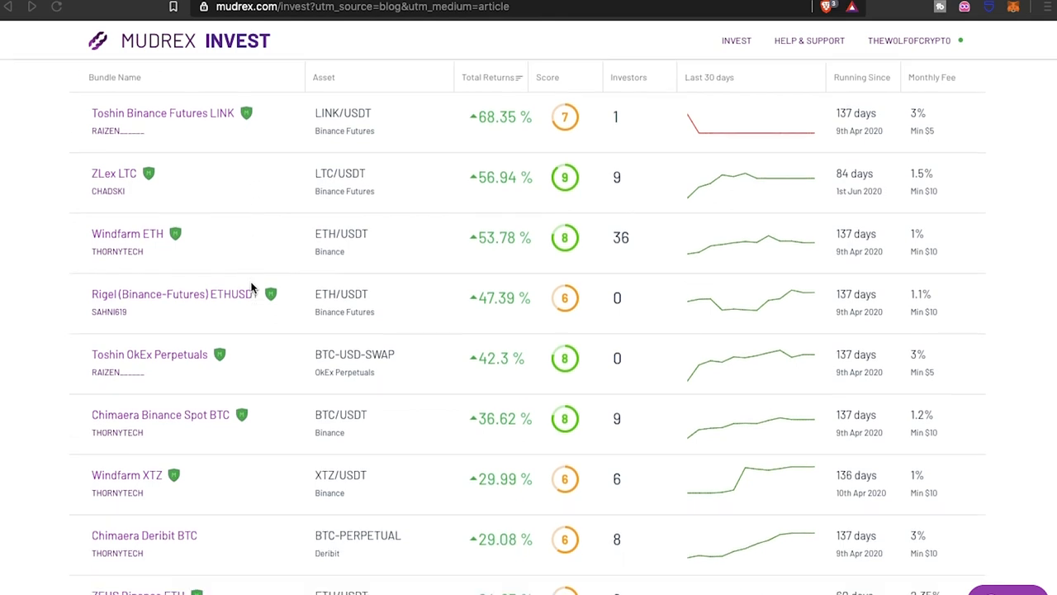
pyautogui.scroll(-3)
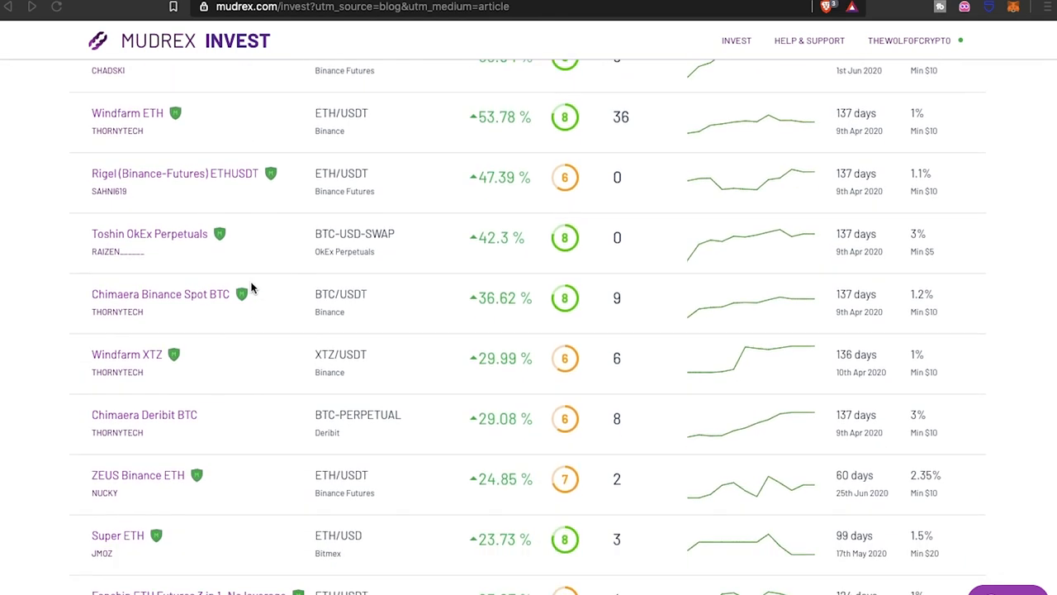
pyautogui.scroll(-3)
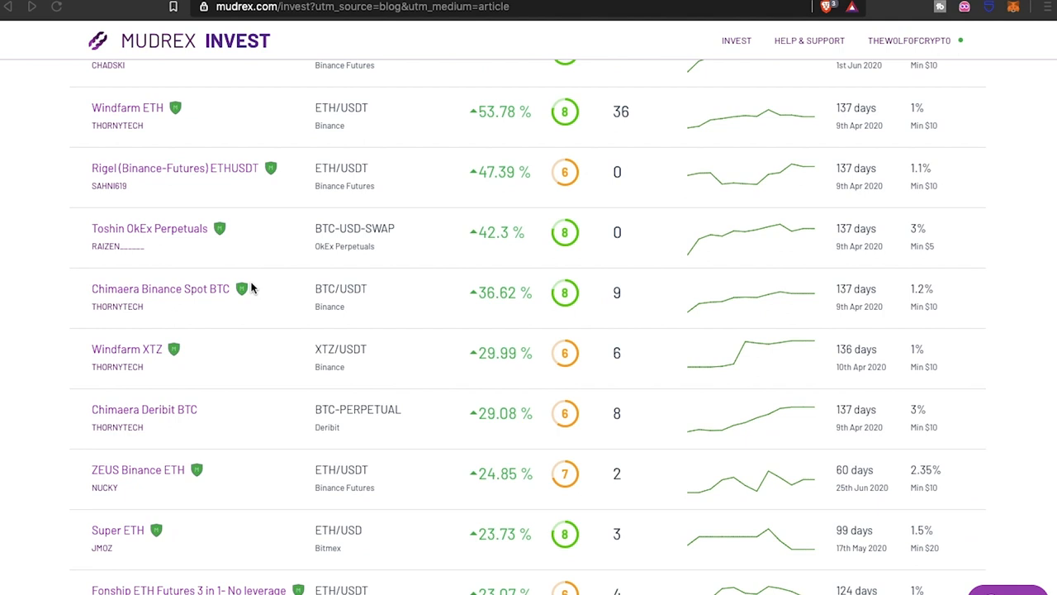
pyautogui.scroll(-3)
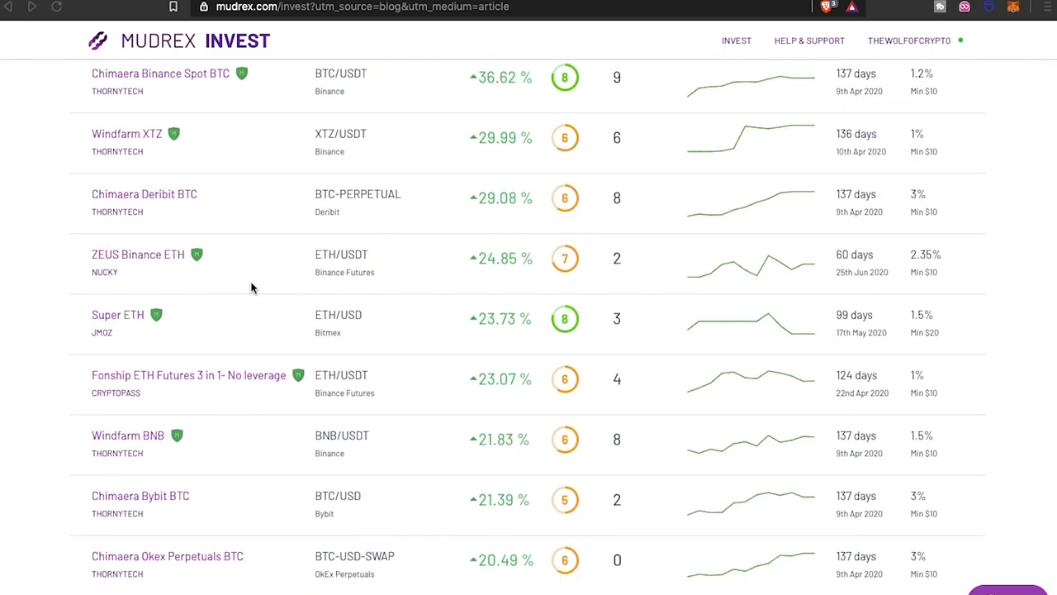
pyautogui.scroll(-3)
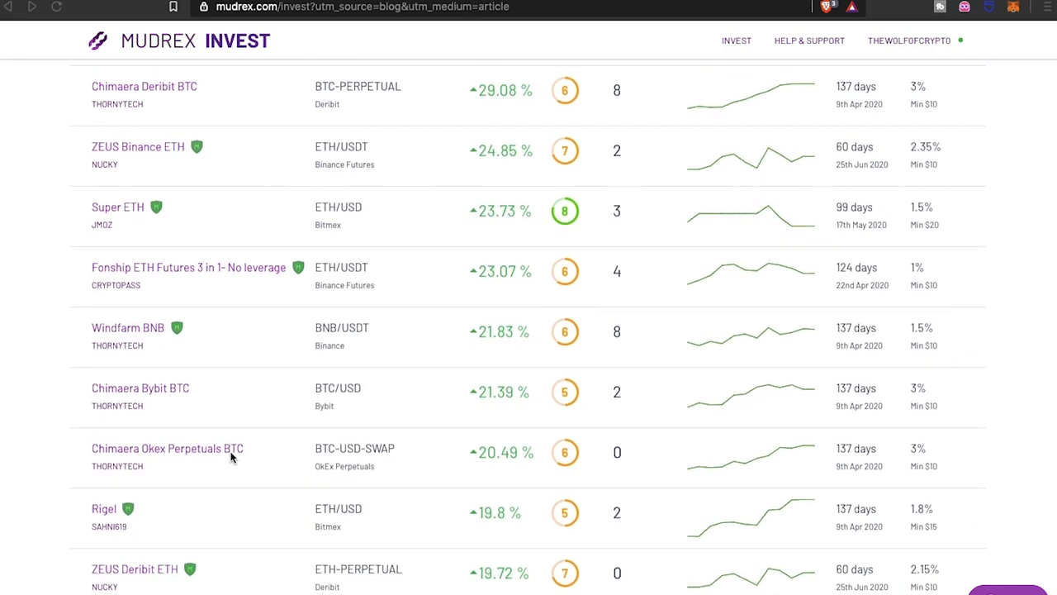
pyautogui.scroll(-3)
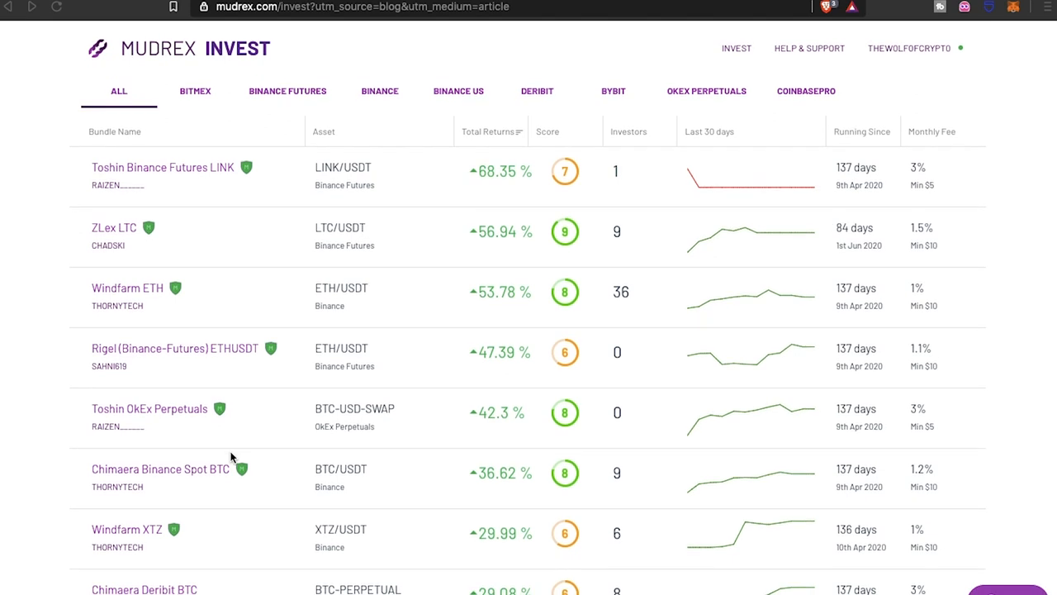
pyautogui.moveTo(268, 486)
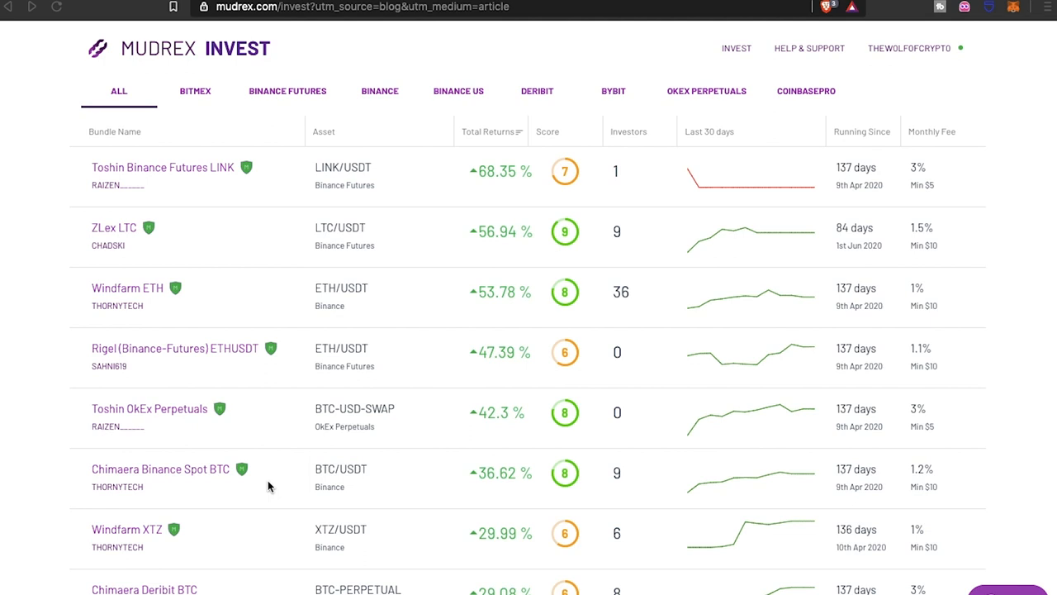
pyautogui.moveTo(244, 330)
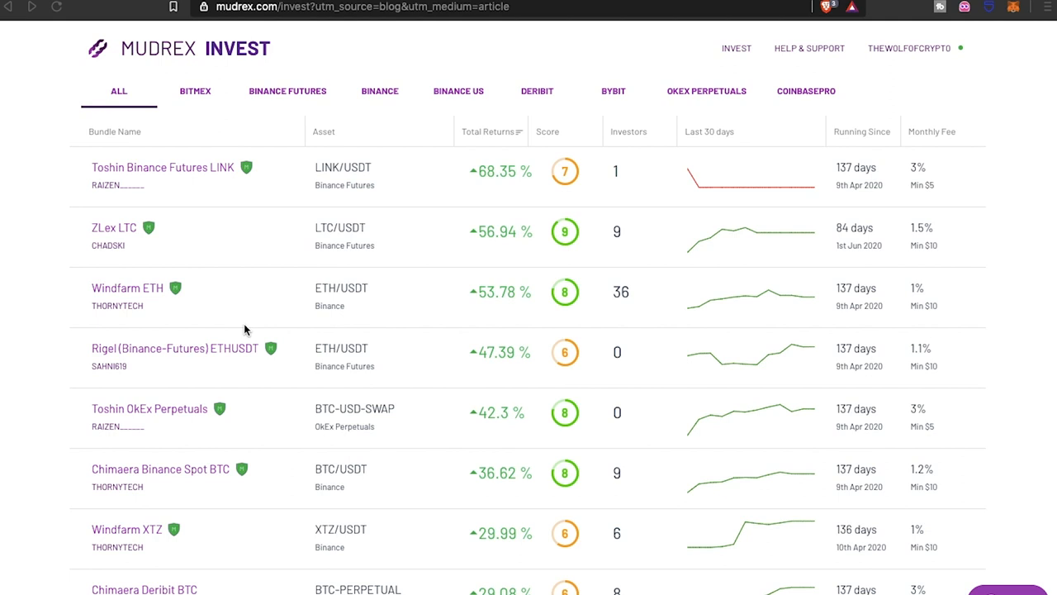
pyautogui.moveTo(115, 233)
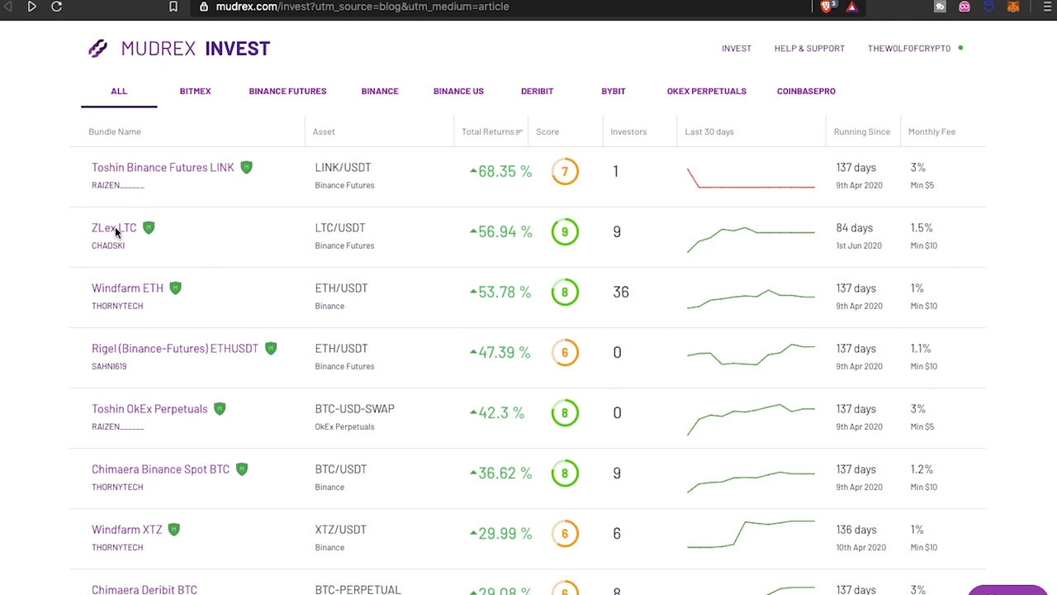
pyautogui.click(112, 228)
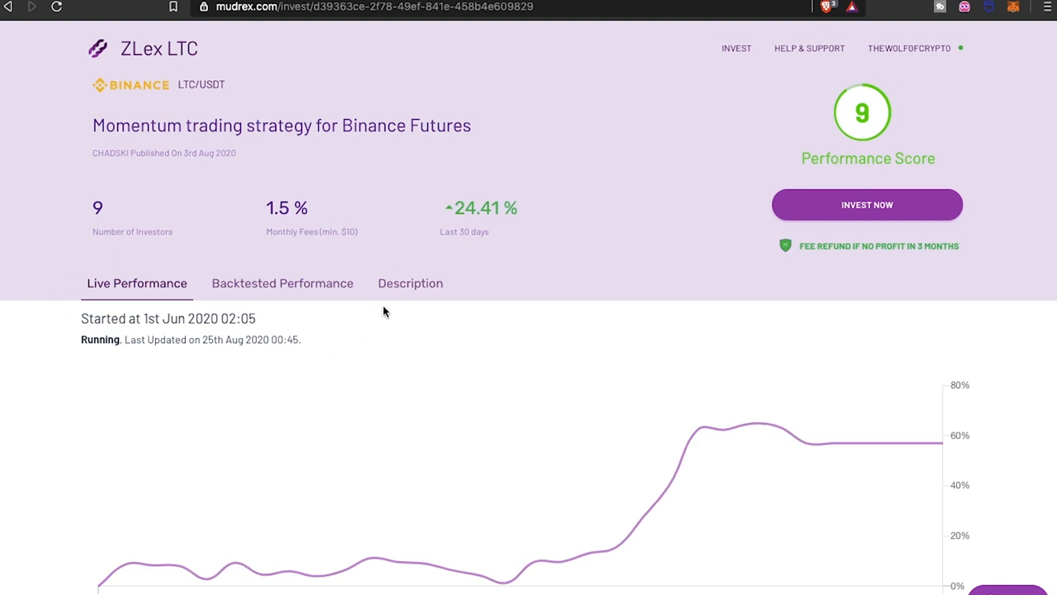
# Expand ZLex LTC's full set of live performance statistics.
pyautogui.scroll(-3)
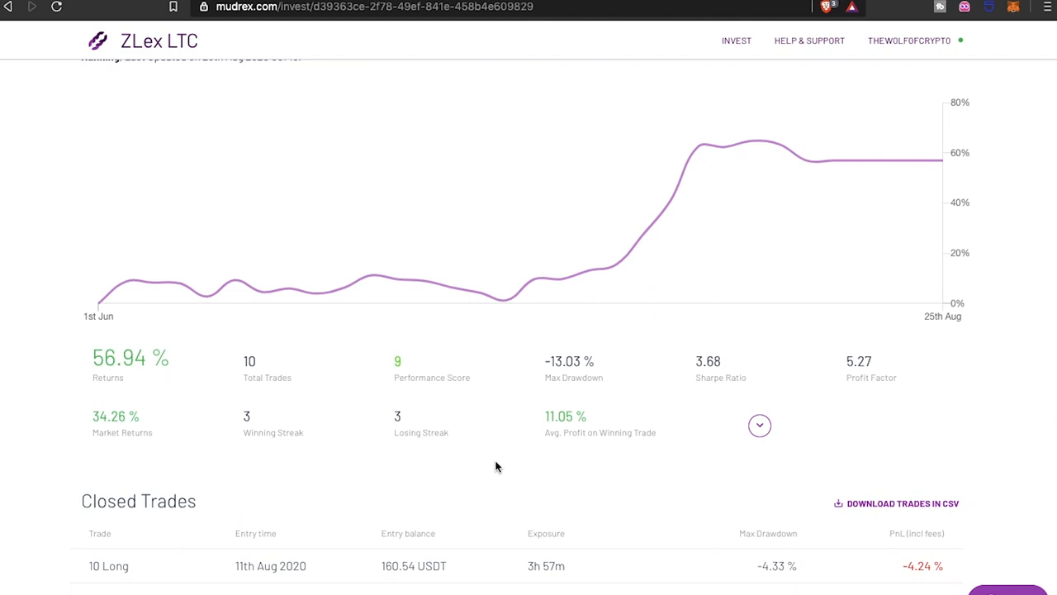
pyautogui.click(760, 425)
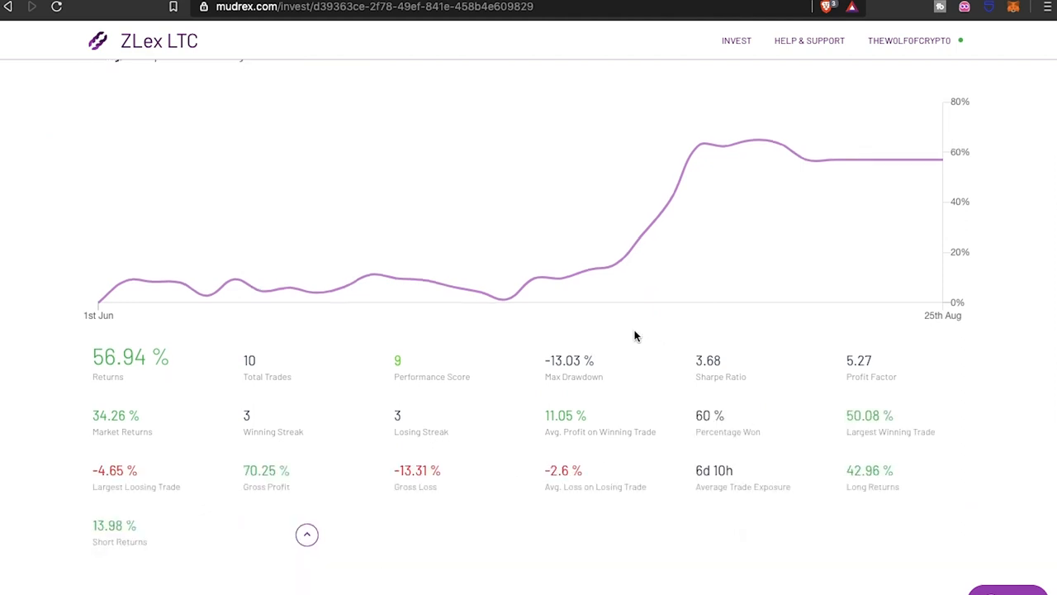
pyautogui.scroll(-3)
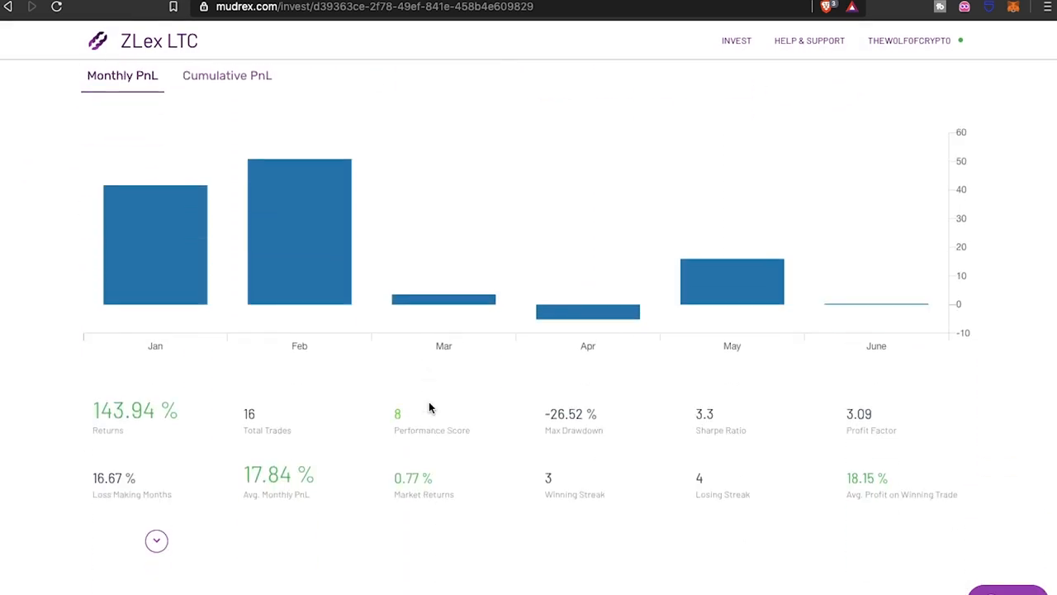
# Review the backtested monthly results and trade history, then return to Live Performance.
pyautogui.scroll(-3)
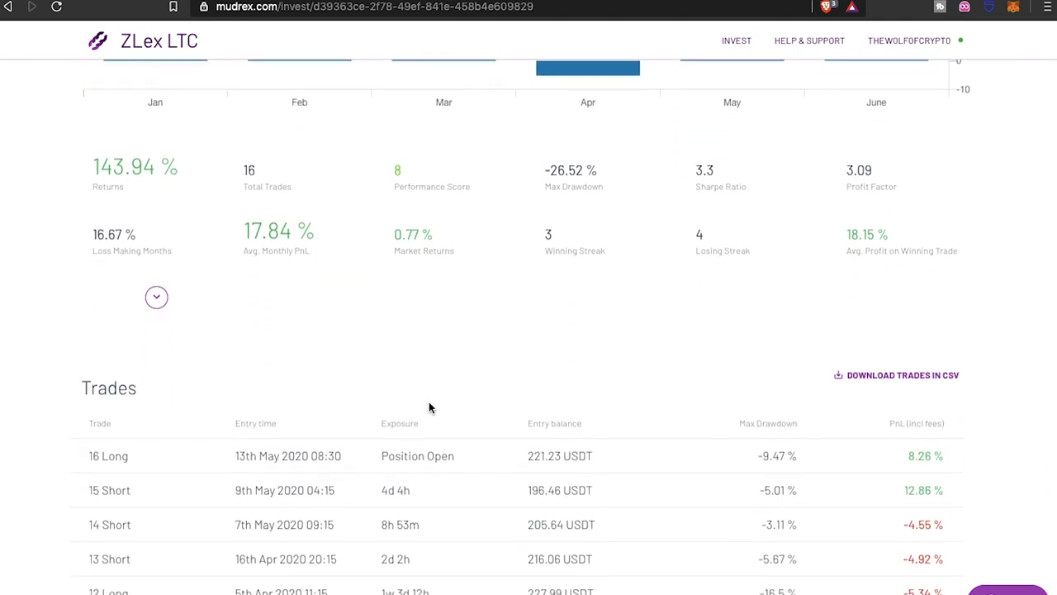
pyautogui.scroll(3)
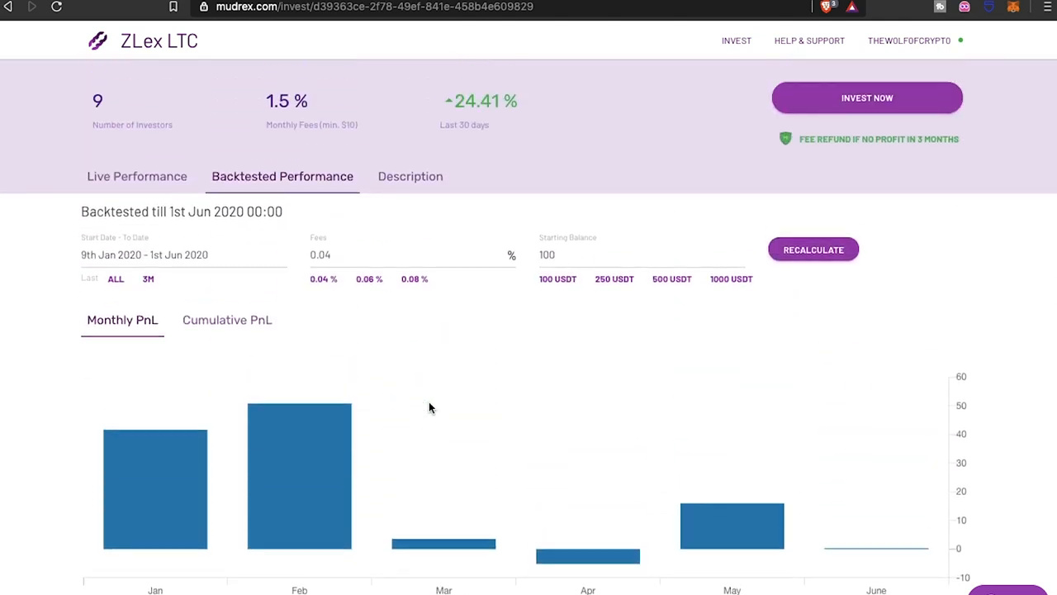
pyautogui.scroll(-3)
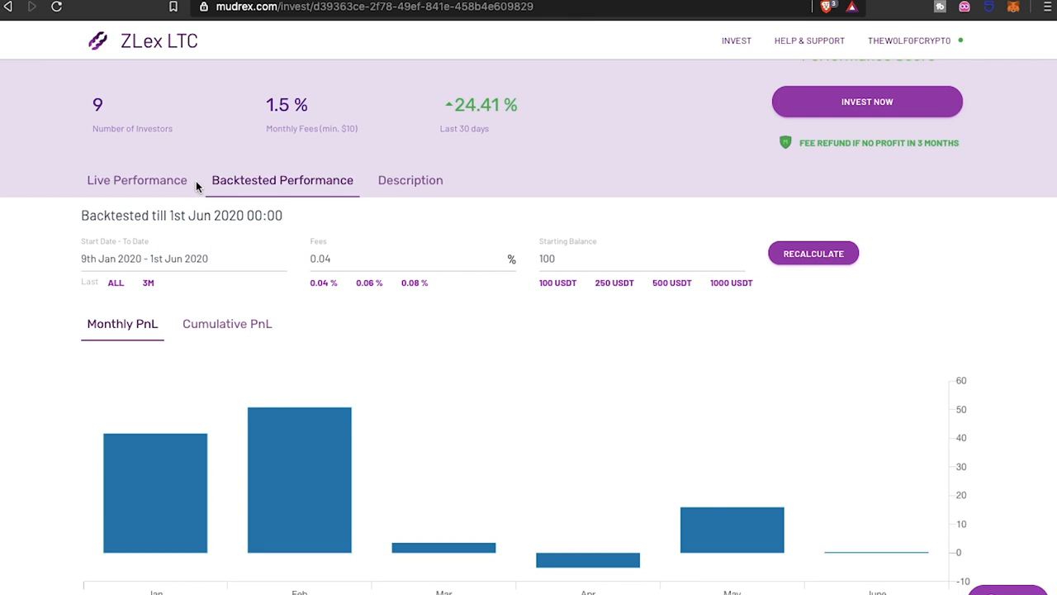
pyautogui.click(136, 180)
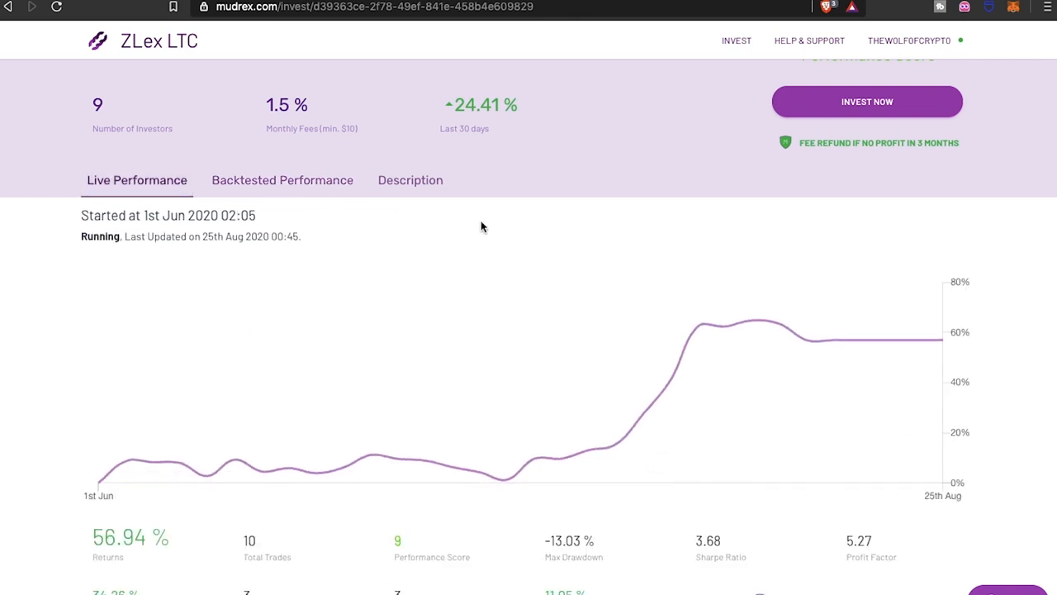